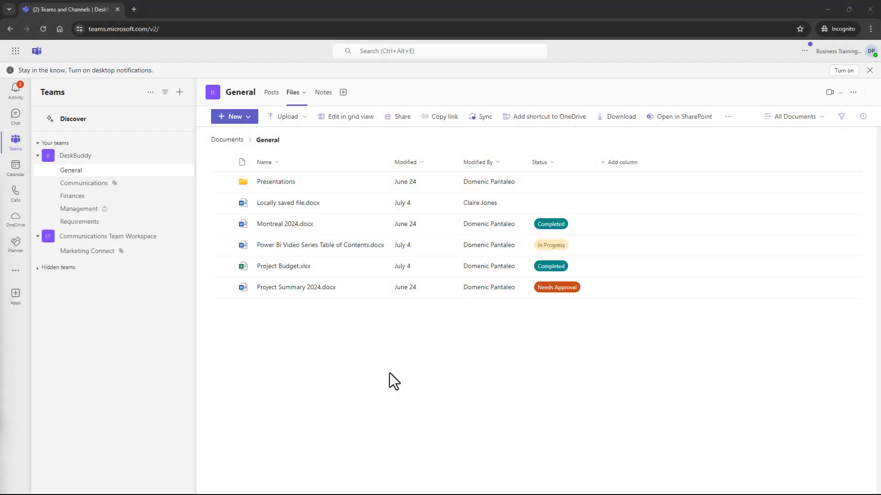
pyautogui.moveTo(418, 352)
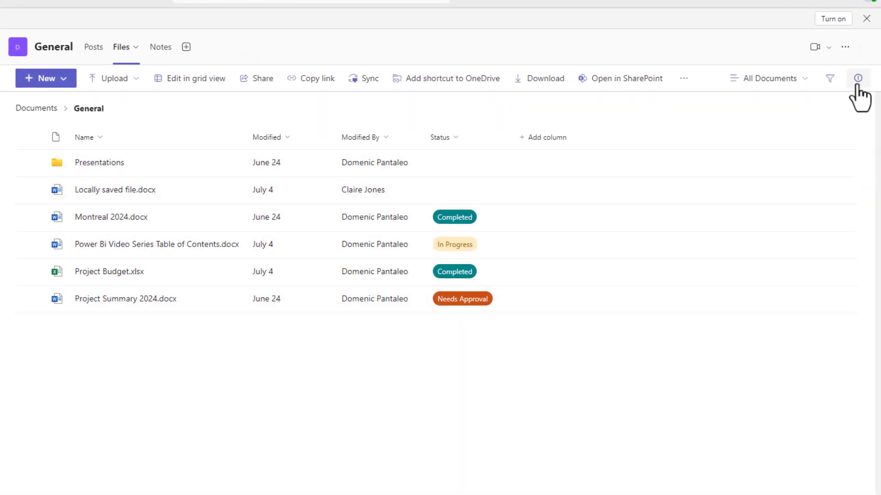
pyautogui.moveTo(858, 78)
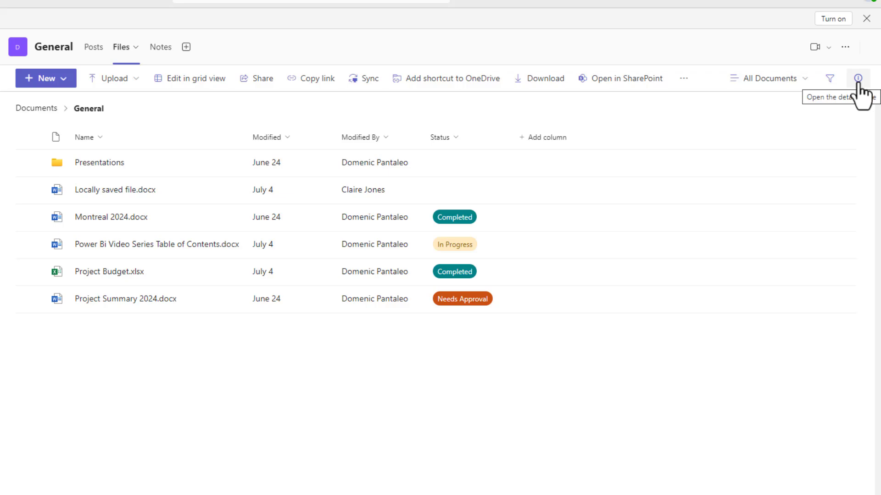
# Step: Show the General folder's details pane with its access list and properties
pyautogui.click(858, 78)
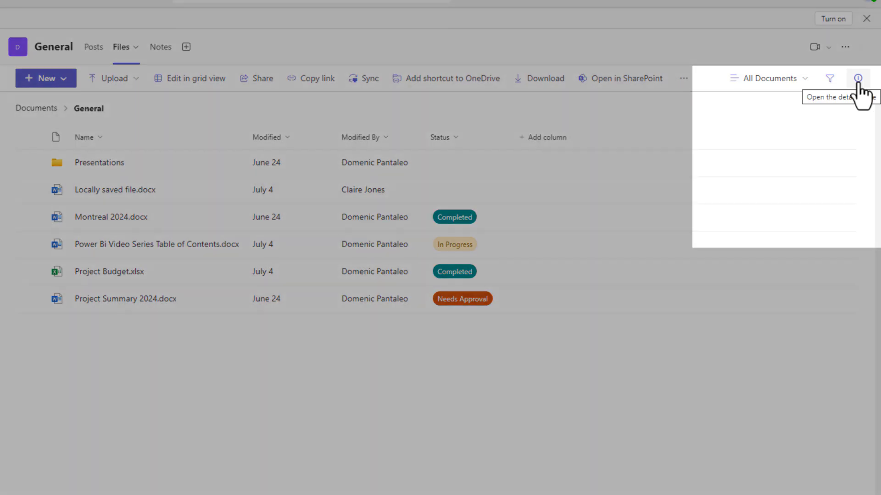
pyautogui.click(856, 78)
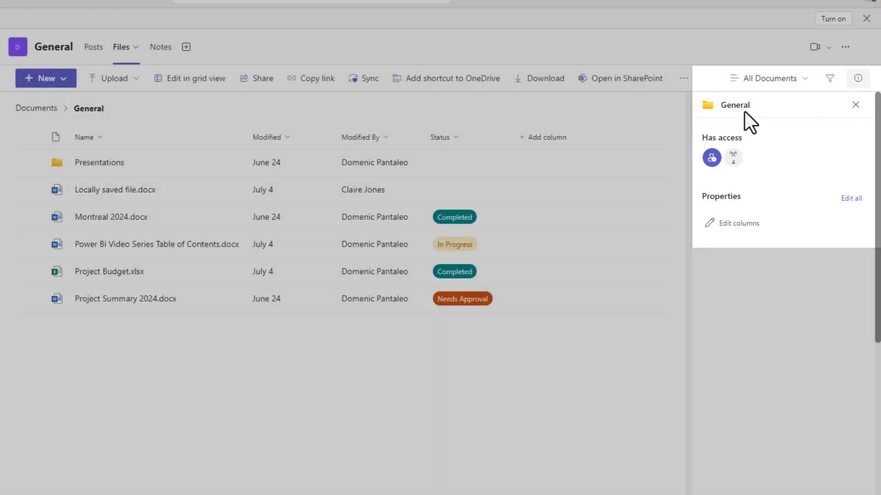
pyautogui.moveTo(733, 157)
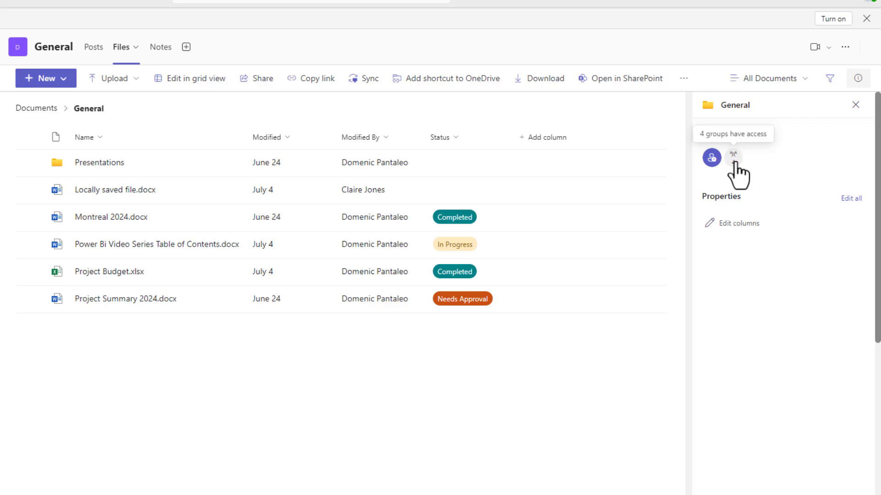
# Step: List the groups with access to General and show DeskBuddy Members' edit access
pyautogui.click(732, 157)
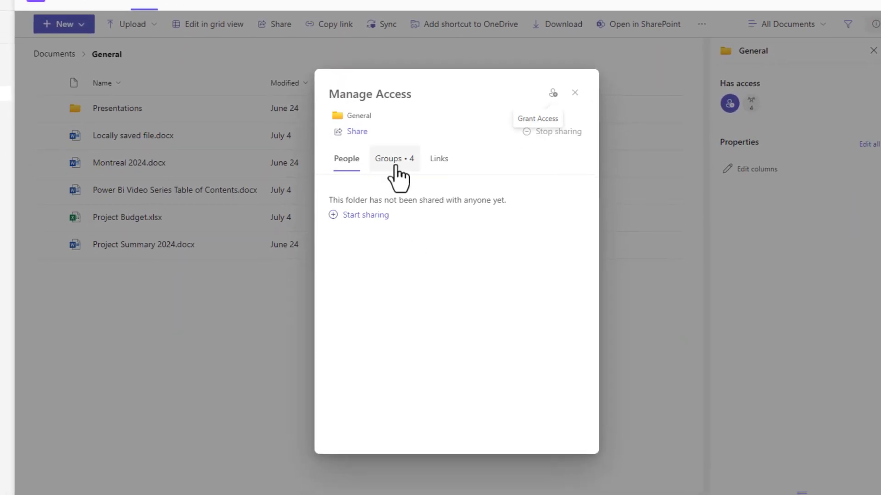
pyautogui.click(393, 159)
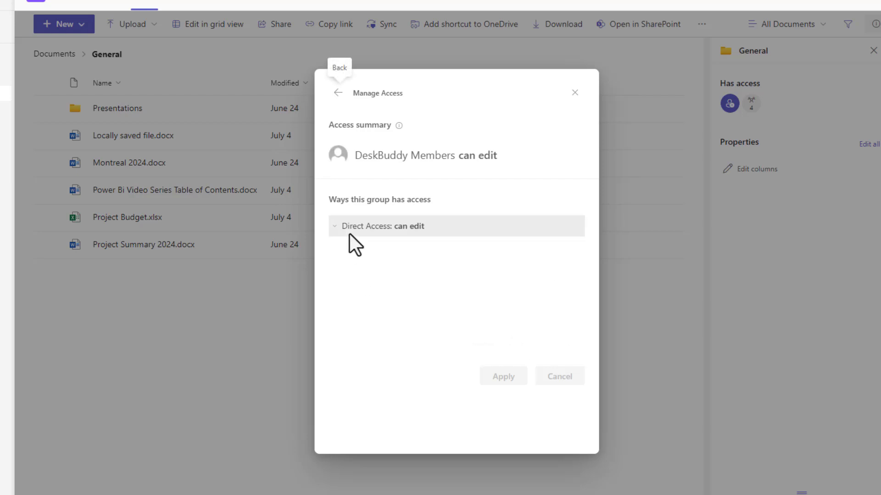
# Step: Change DeskBuddy Members' direct access on General from Can edit to Can view and apply it
pyautogui.click(383, 226)
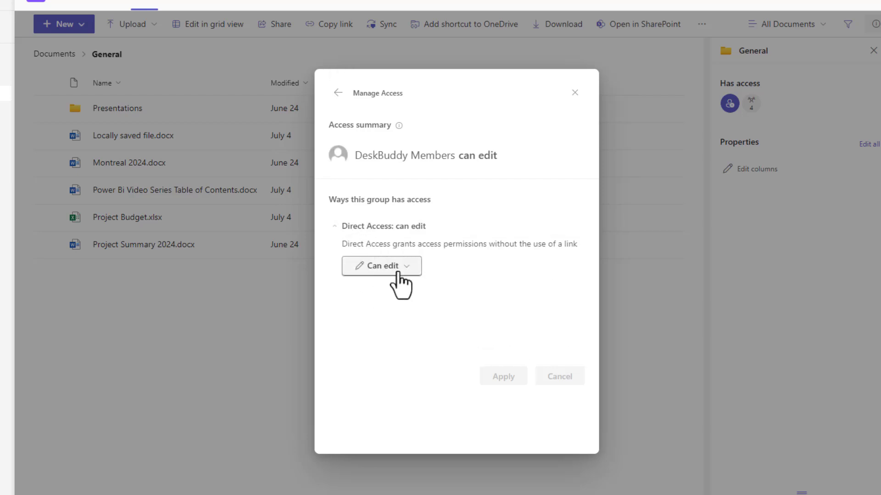
pyautogui.click(381, 266)
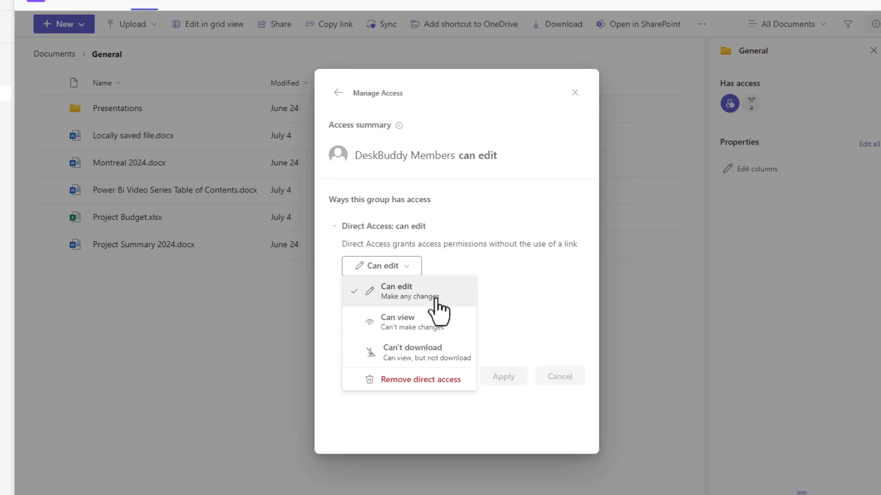
pyautogui.moveTo(442, 334)
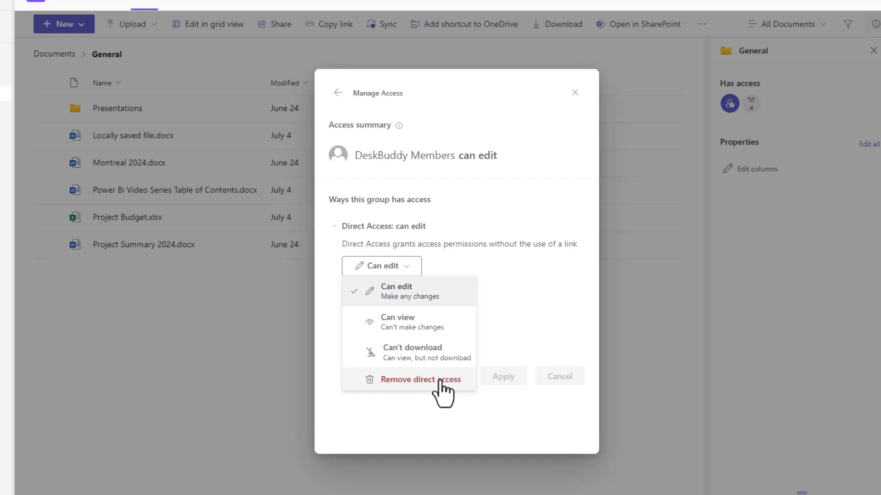
pyautogui.click(397, 318)
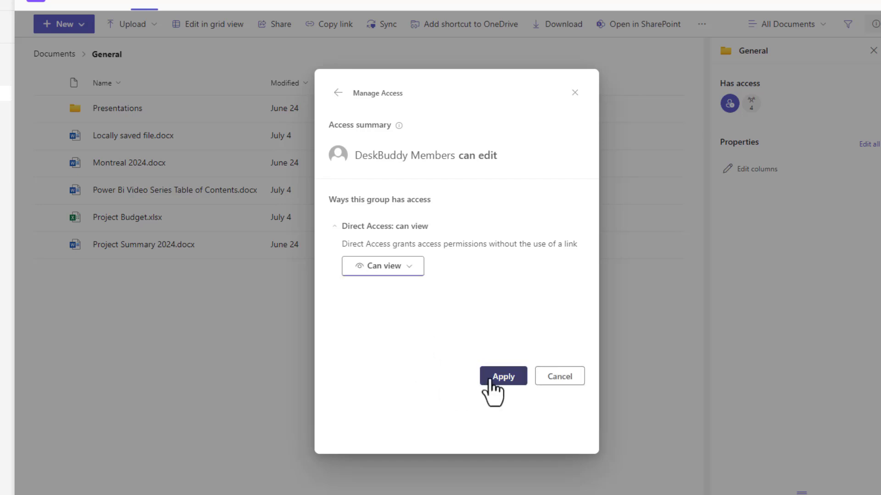
pyautogui.click(502, 376)
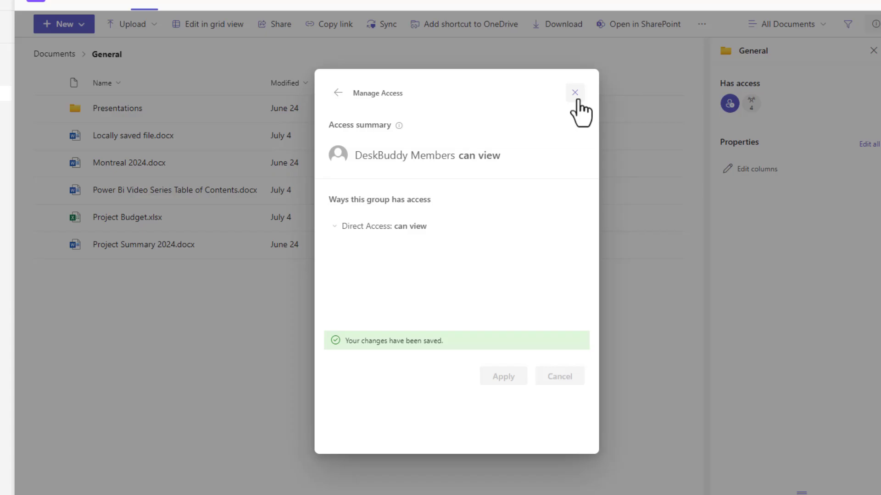
pyautogui.click(574, 92)
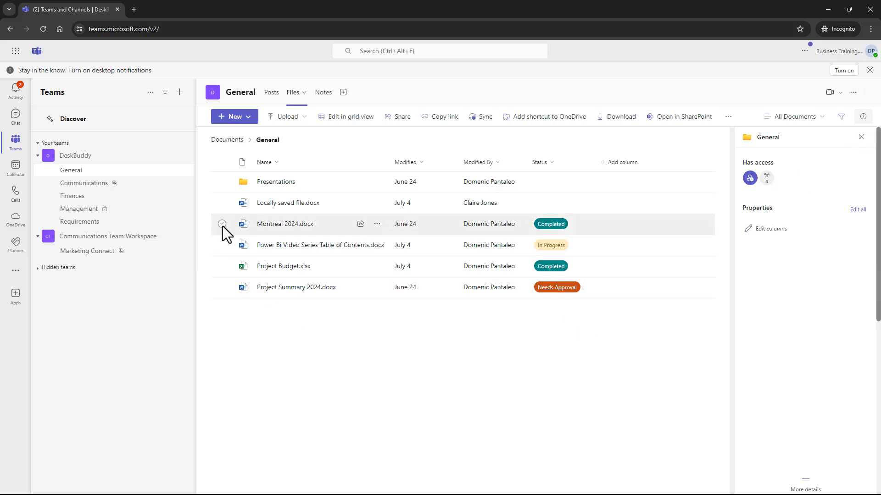
pyautogui.moveTo(224, 181)
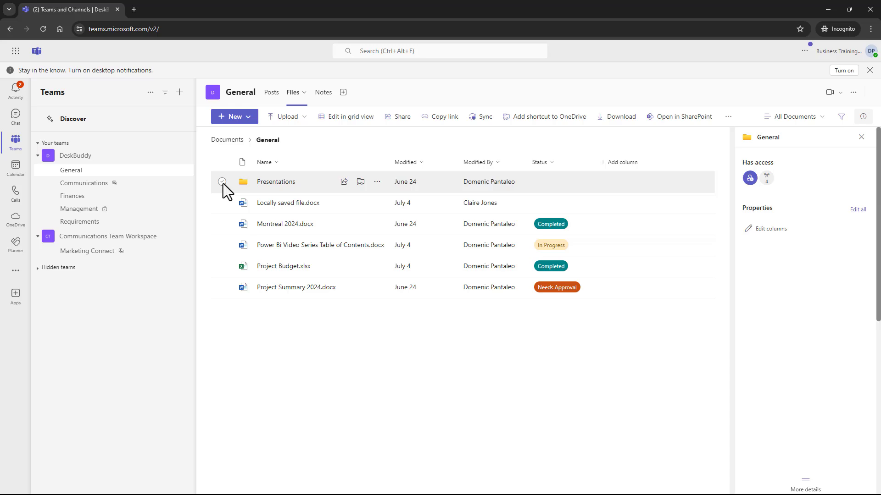
# Step: Select the Presentations folder so its details show four groups with access
pyautogui.click(222, 182)
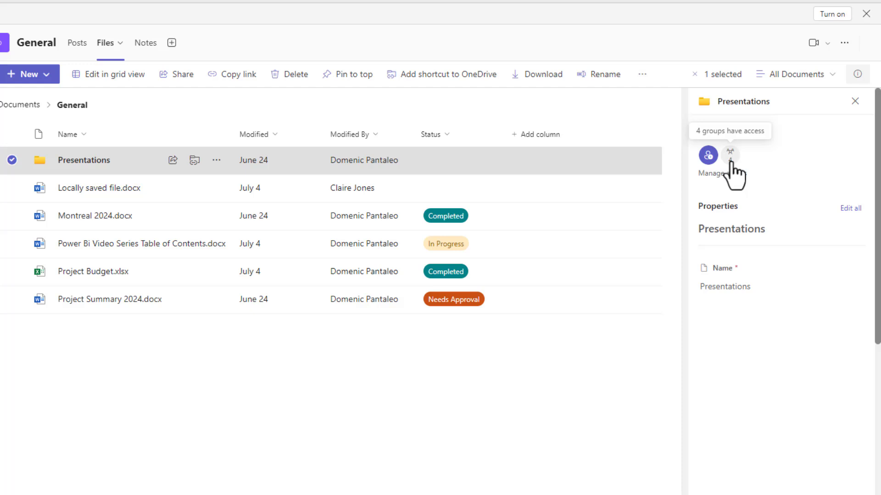
pyautogui.moveTo(822, 140)
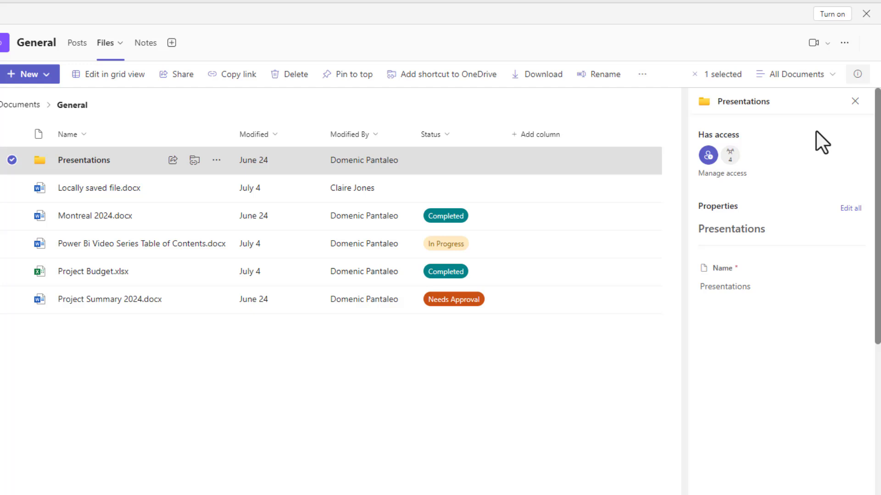
pyautogui.moveTo(859, 106)
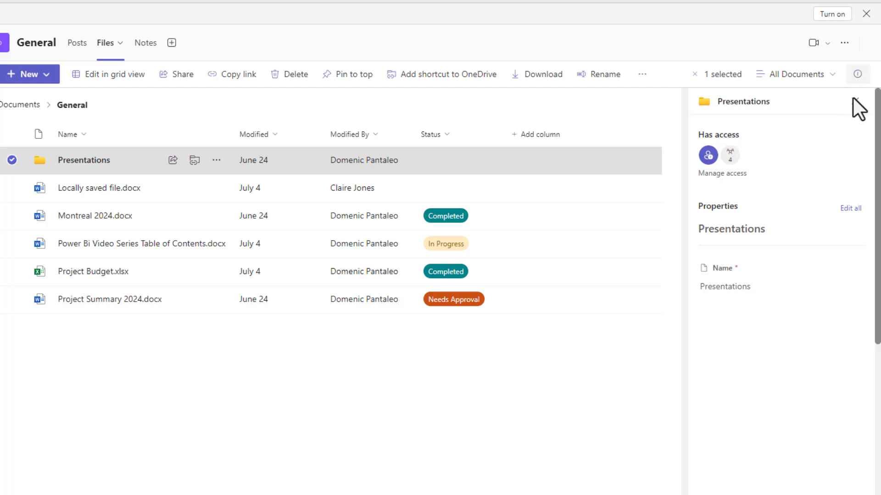
pyautogui.click(721, 173)
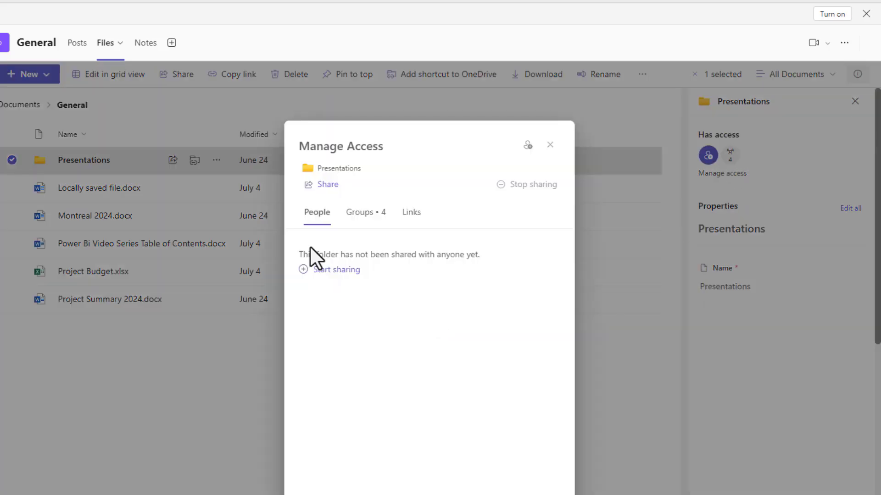
pyautogui.click(360, 211)
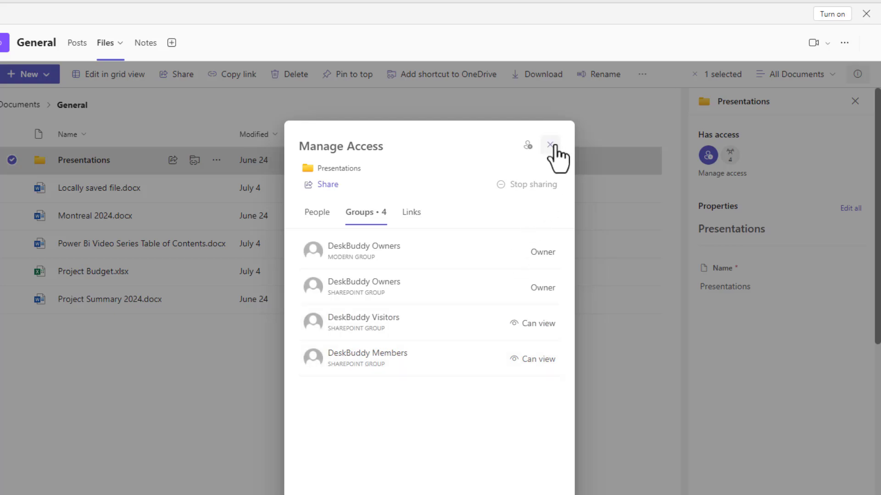
pyautogui.click(549, 145)
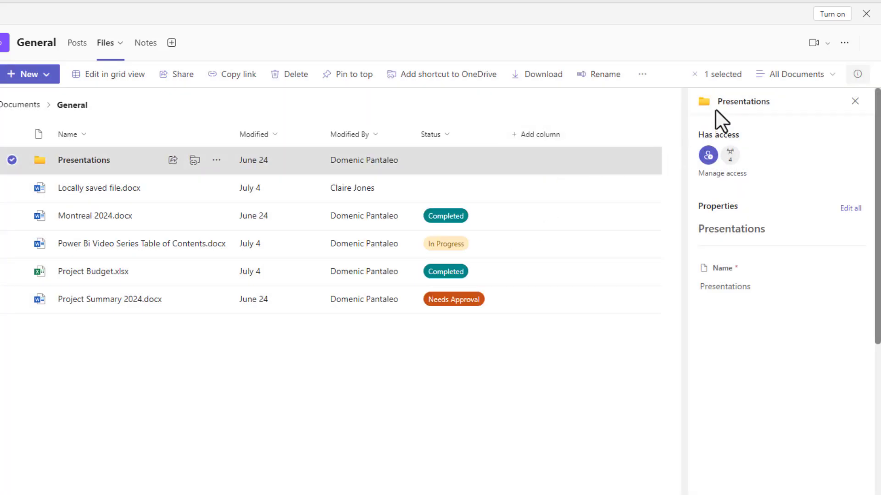
pyautogui.moveTo(771, 121)
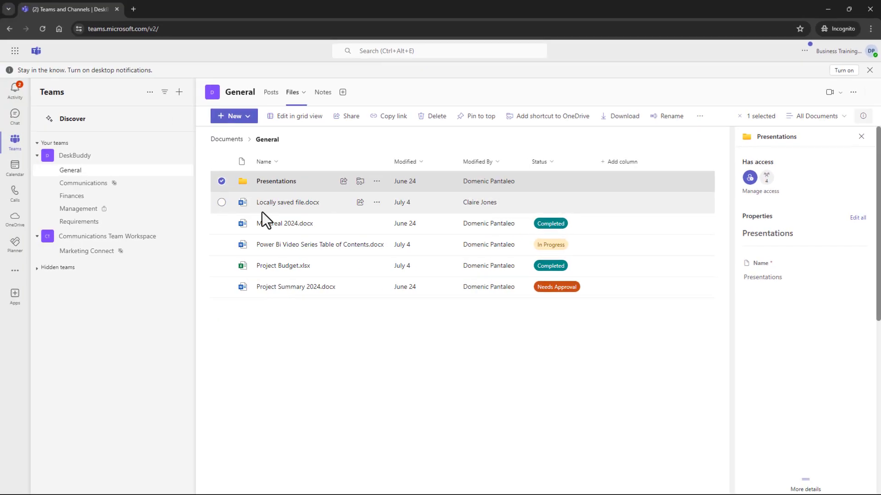
# Step: Select Montreal 2024.docx, then bring up the Management channel's More options menu
pyautogui.click(285, 222)
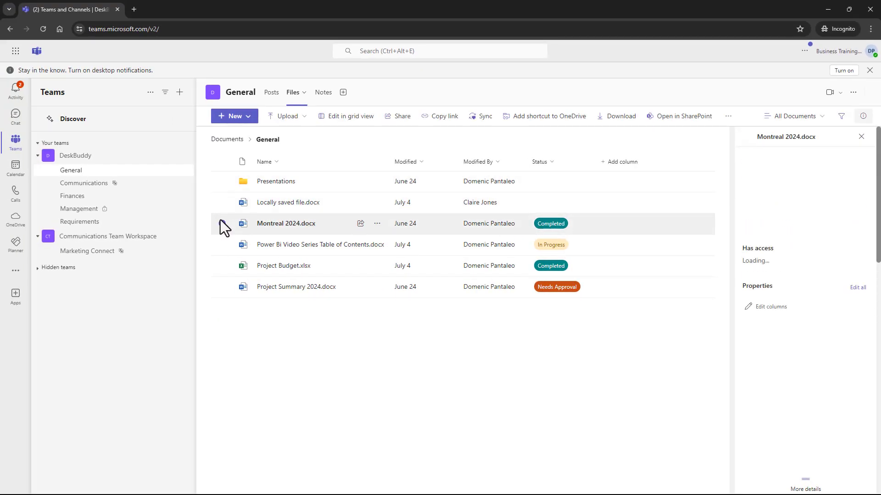
pyautogui.click(222, 222)
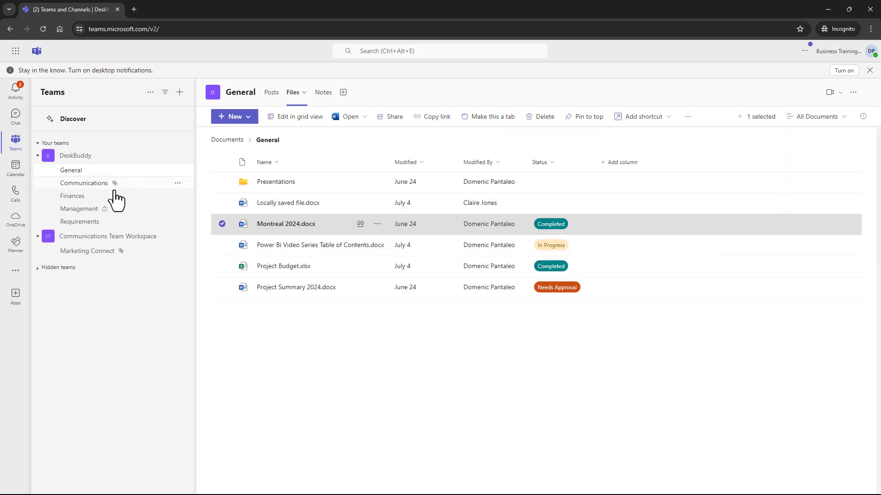
pyautogui.click(177, 182)
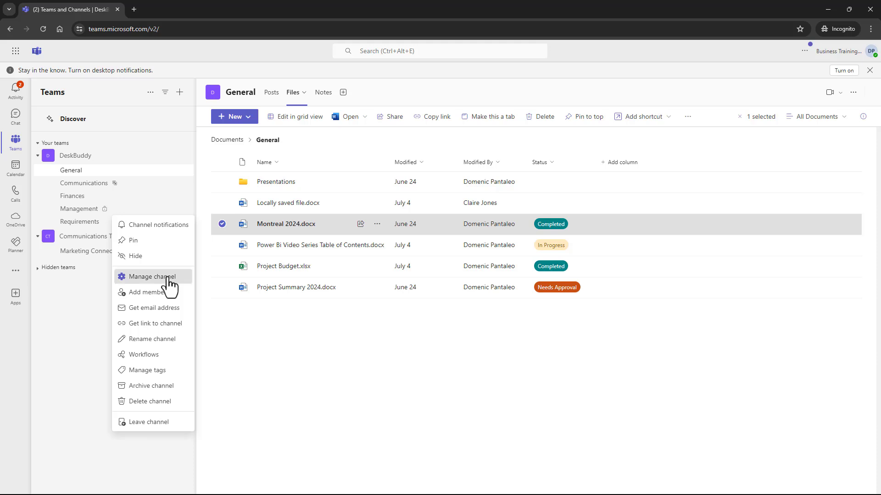
# Step: Review the Management channel's members (one owner, no others) and return to General's posts
pyautogui.click(151, 276)
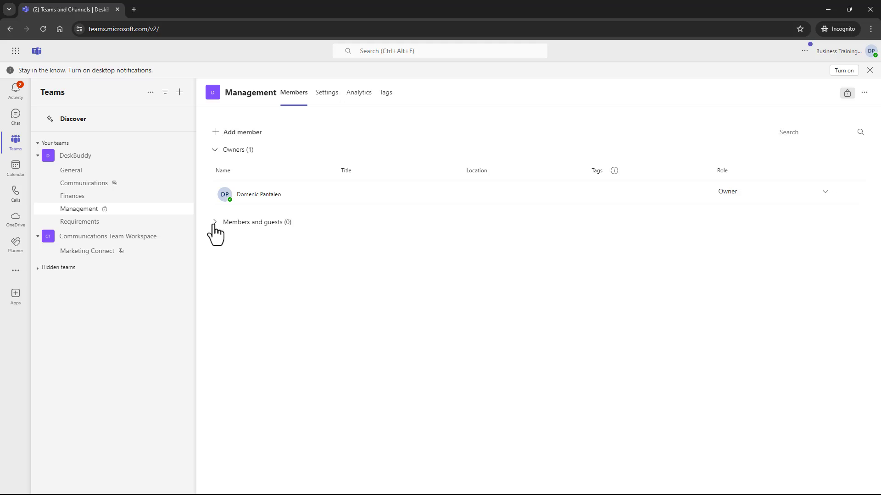
pyautogui.moveTo(208, 234)
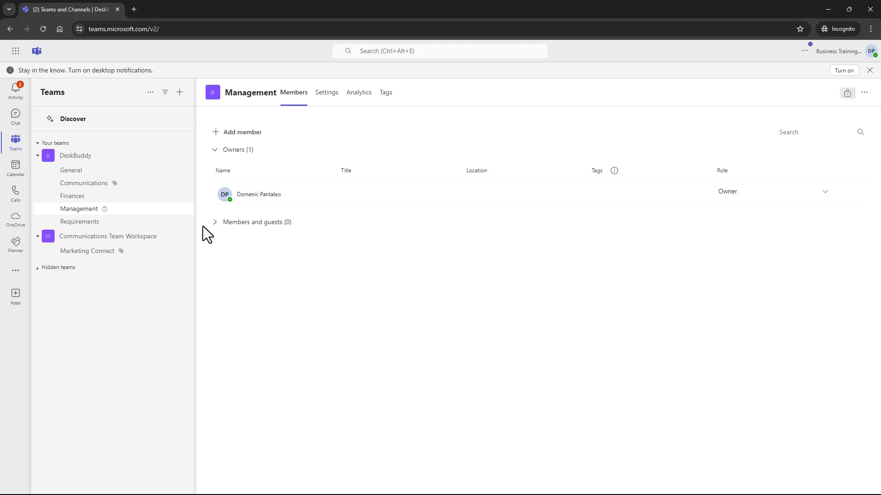
pyautogui.click(70, 171)
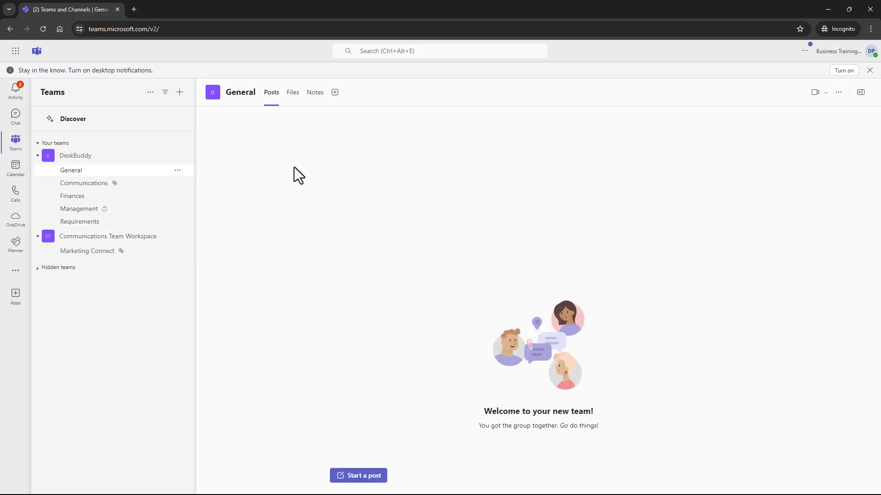
pyautogui.moveTo(298, 167)
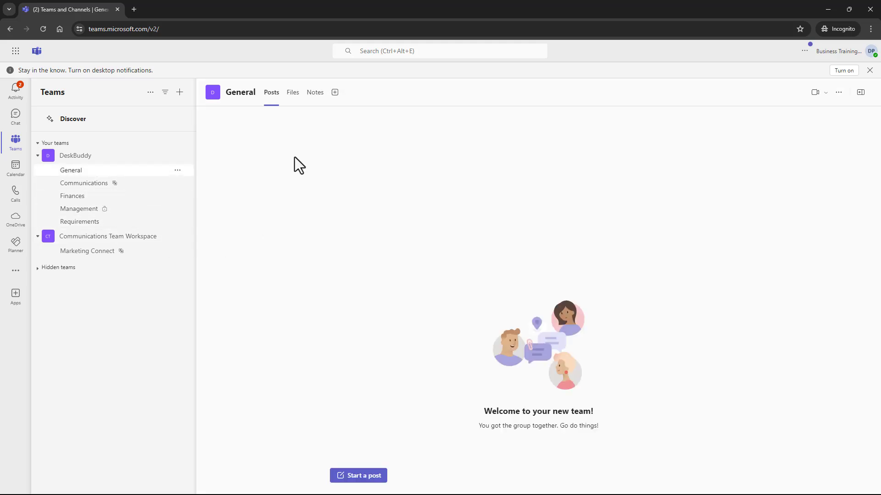